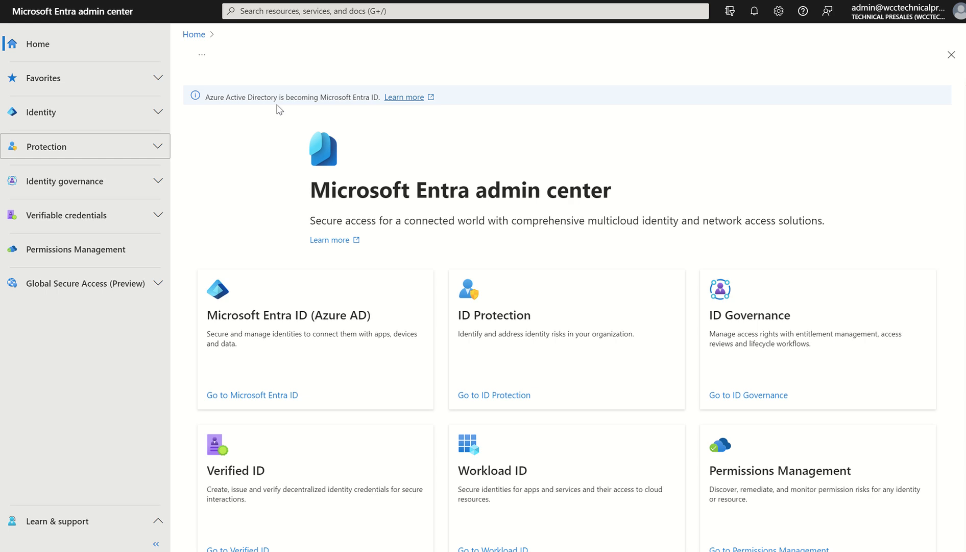
{"action": "mouse_move", "coordinate": [381, 144]}
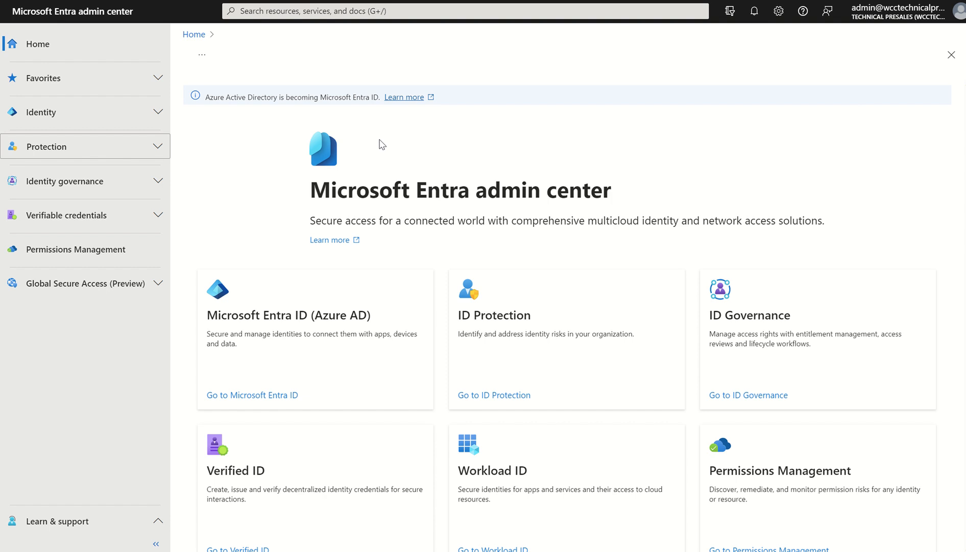
{"action": "mouse_move", "coordinate": [253, 148]}
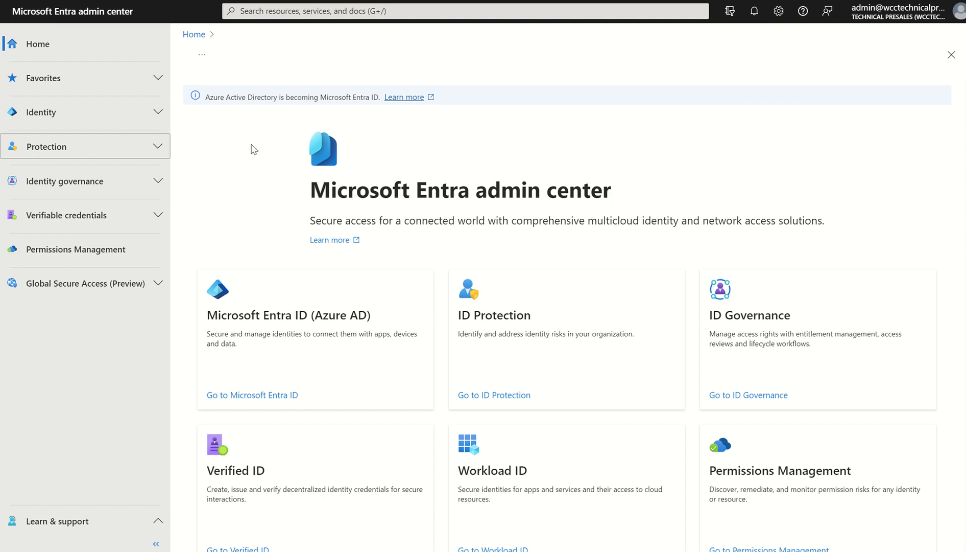
{"action": "mouse_move", "coordinate": [160, 157]}
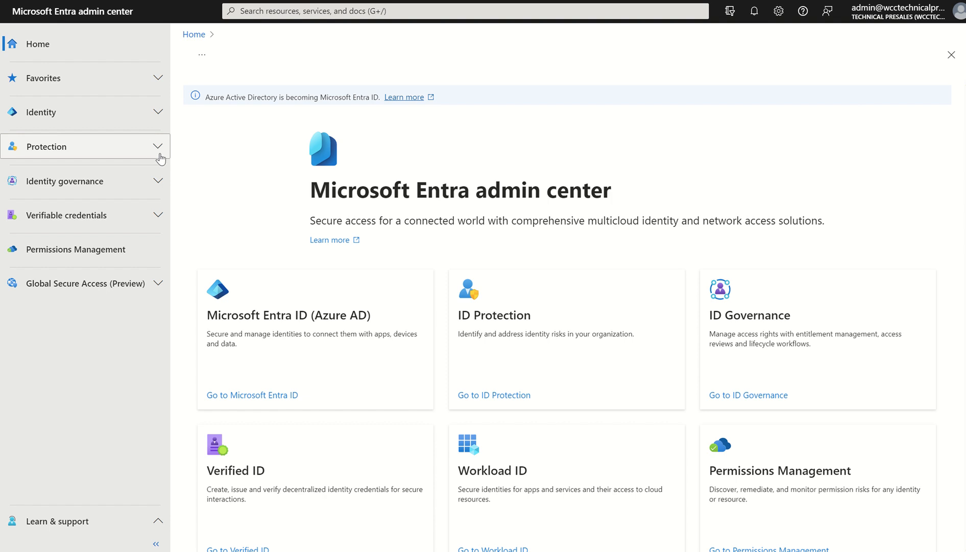
Expand Protection and open the Authentication methods Policies page listing FIDO2, Microsoft Authenticator and SMS
{"action": "left_click", "coordinate": [46, 146]}
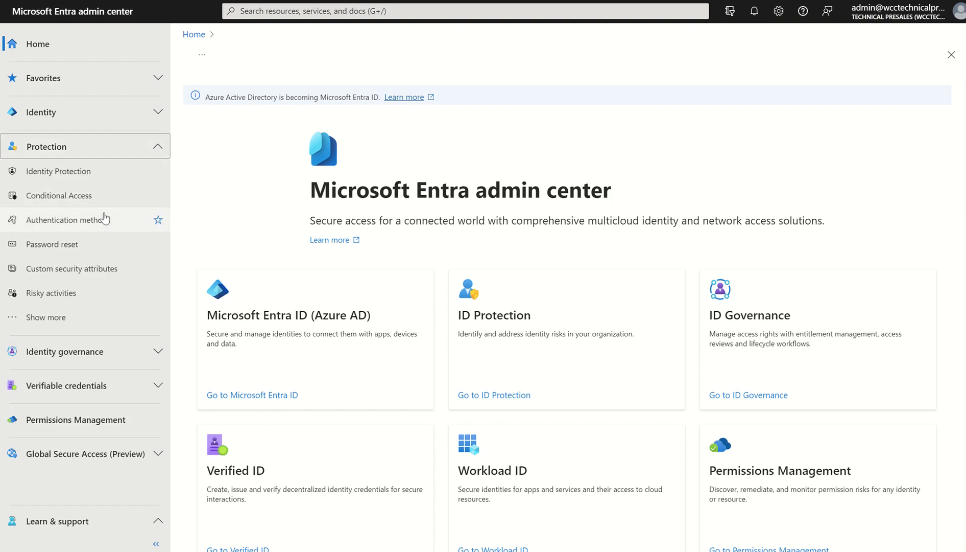
{"action": "left_click", "coordinate": [69, 218]}
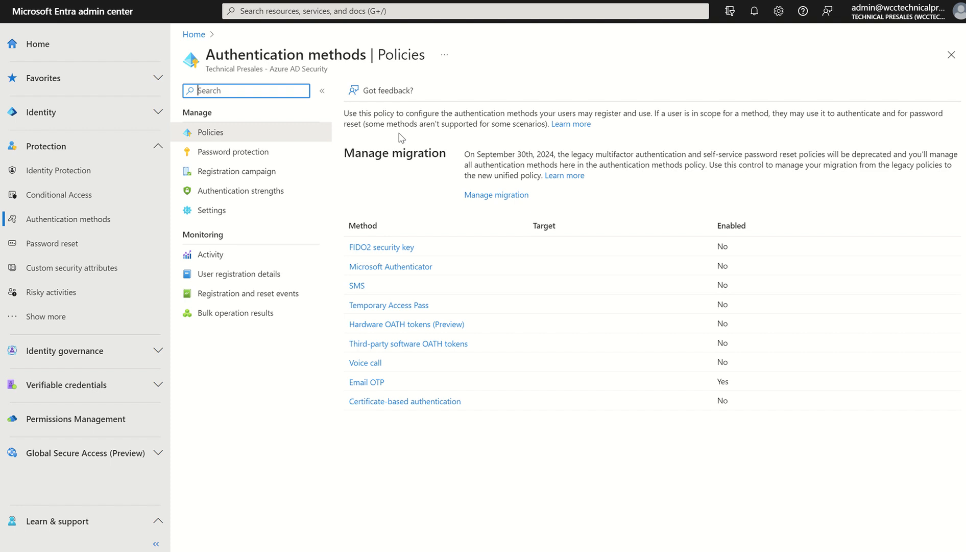
{"action": "mouse_move", "coordinate": [511, 156]}
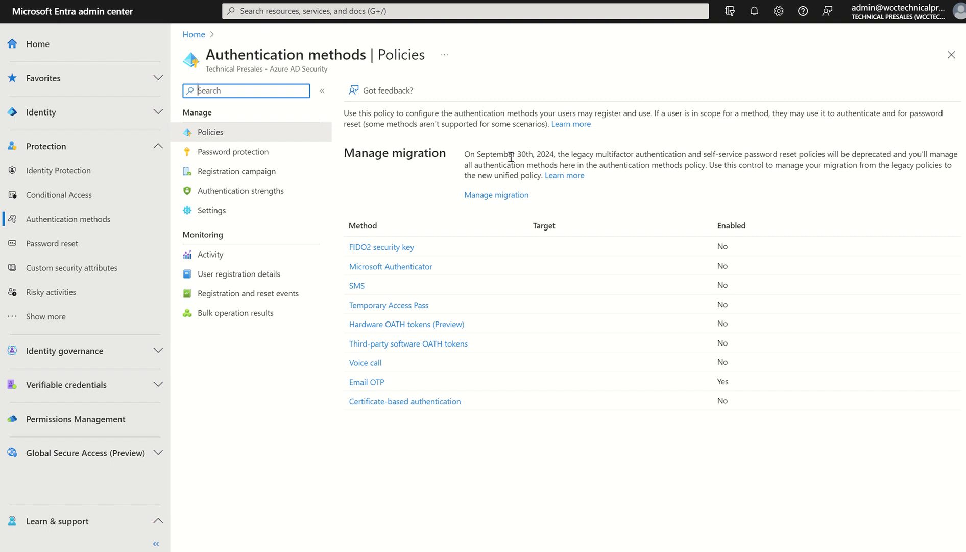
{"action": "mouse_move", "coordinate": [241, 190]}
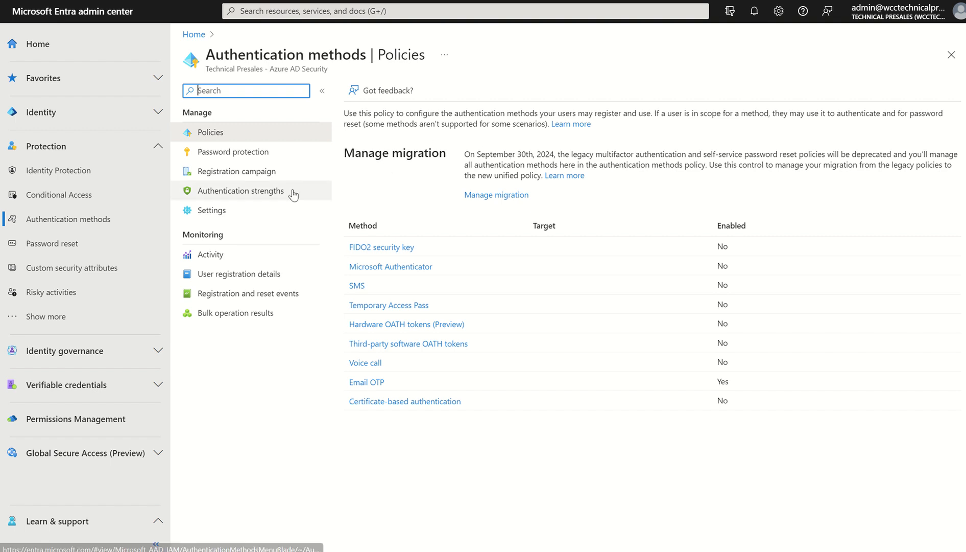
Open the Registration campaign page showing Microsoft managed state, 1-day snooze, Microsoft Authenticator for all users
{"action": "left_click", "coordinate": [236, 171]}
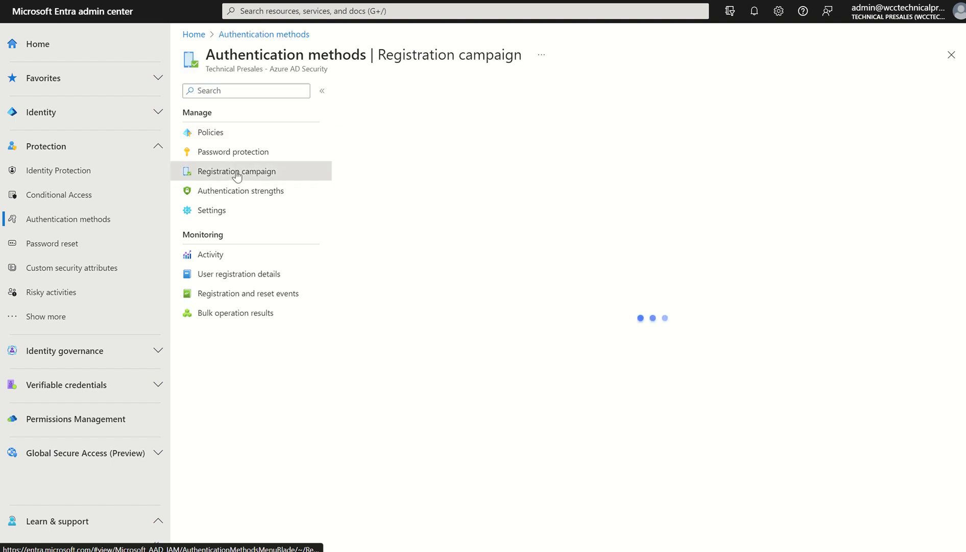
{"action": "left_click", "coordinate": [236, 170]}
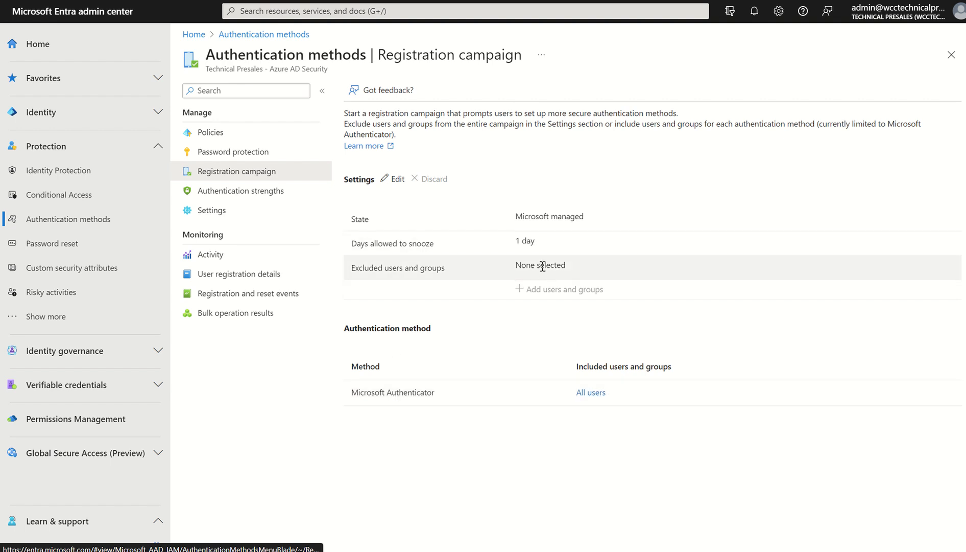
{"action": "mouse_move", "coordinate": [544, 282]}
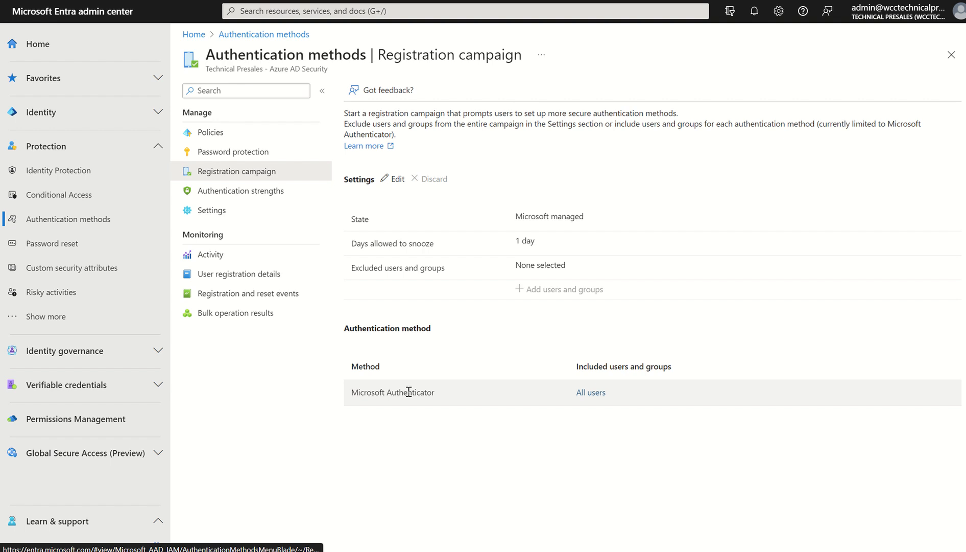
{"action": "mouse_move", "coordinate": [397, 252]}
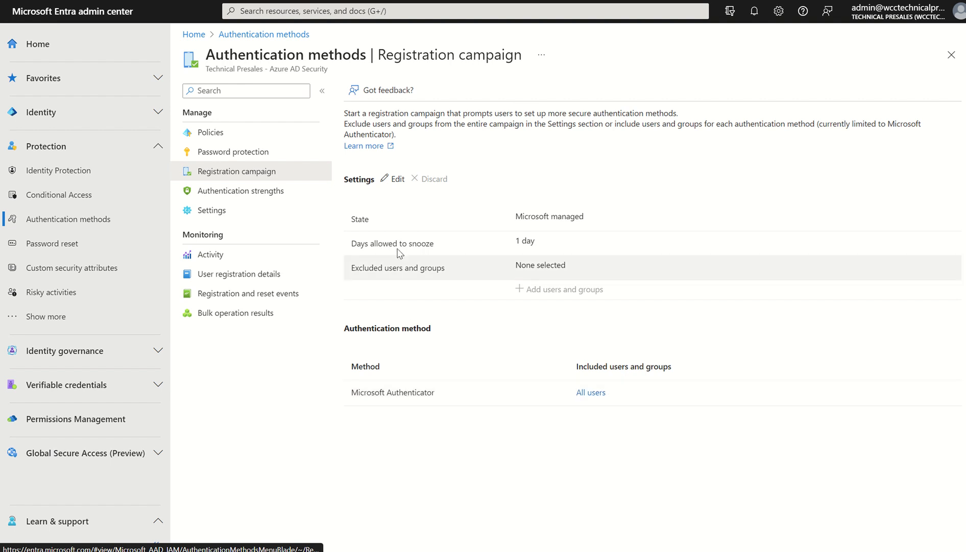
Edit the campaign settings and view the State choices Enabled, Disabled and Microsoft managed
{"action": "left_click", "coordinate": [398, 178]}
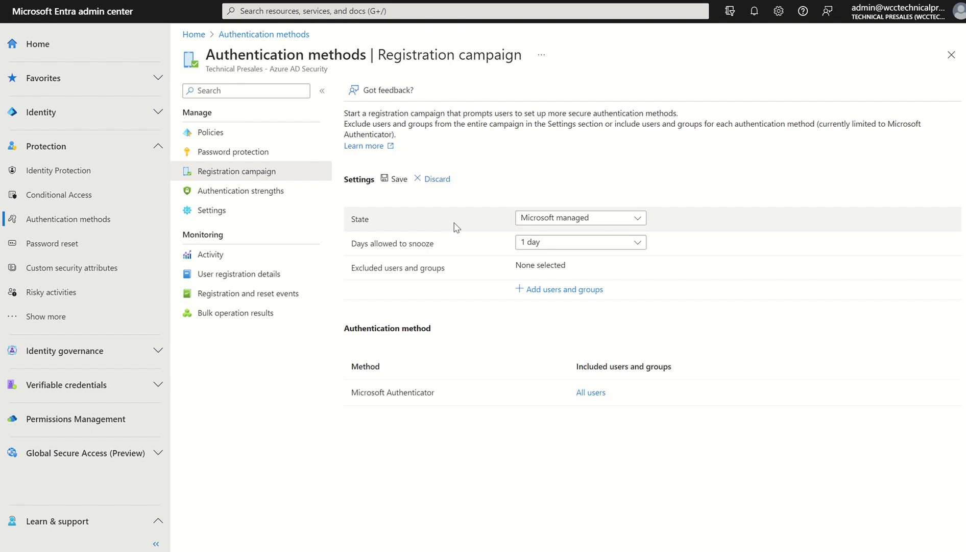
{"action": "left_click", "coordinate": [580, 218]}
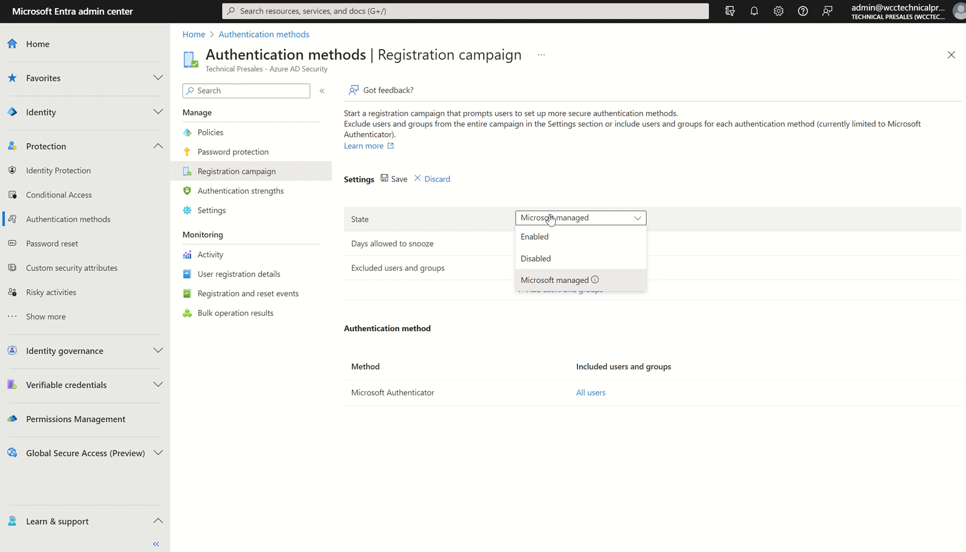
Set the campaign State to Enabled and review the State choices again
{"action": "left_click", "coordinate": [534, 236]}
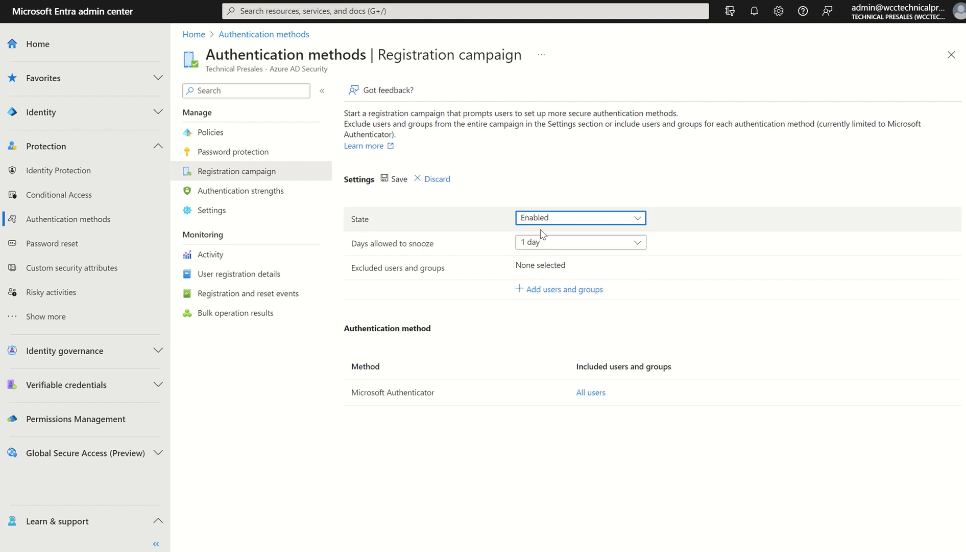
{"action": "left_click", "coordinate": [579, 217]}
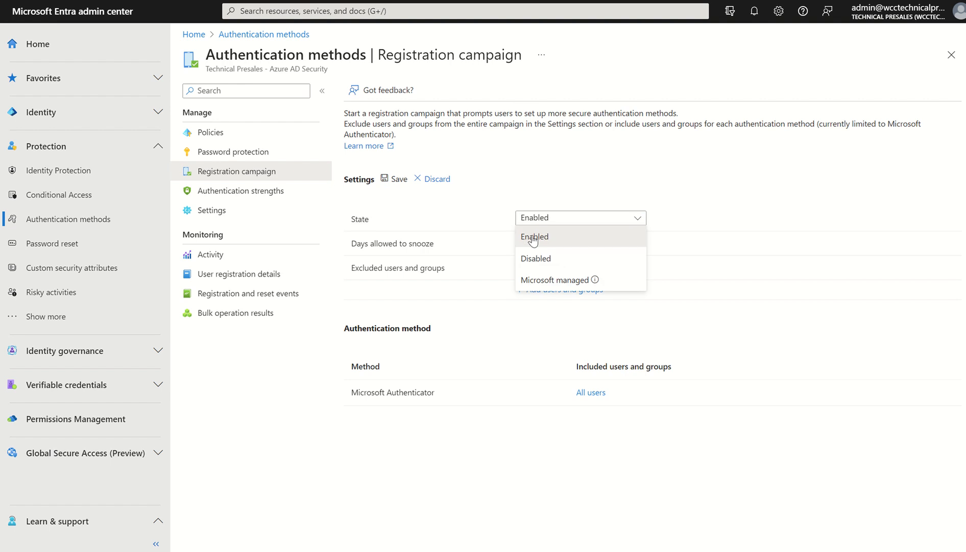
{"action": "mouse_move", "coordinate": [531, 258]}
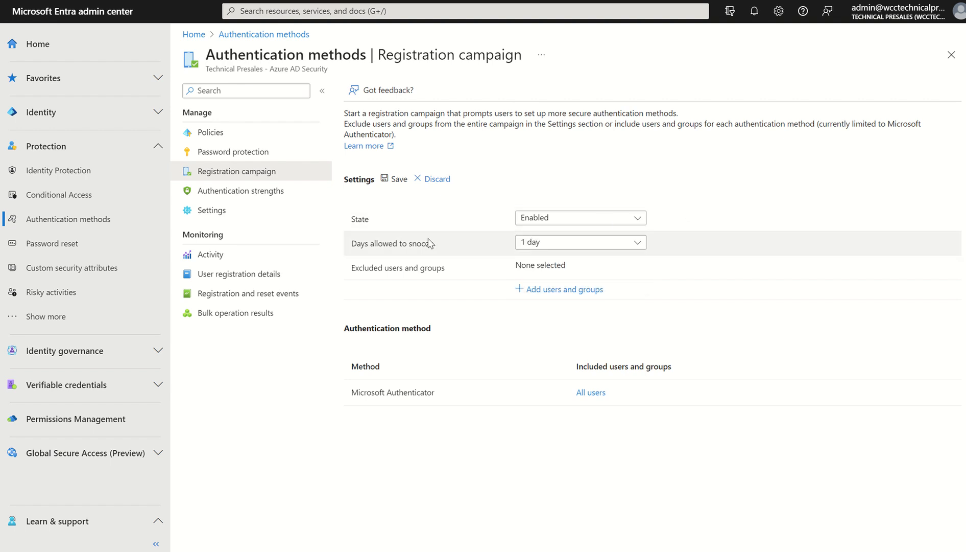
{"action": "left_click", "coordinate": [579, 242]}
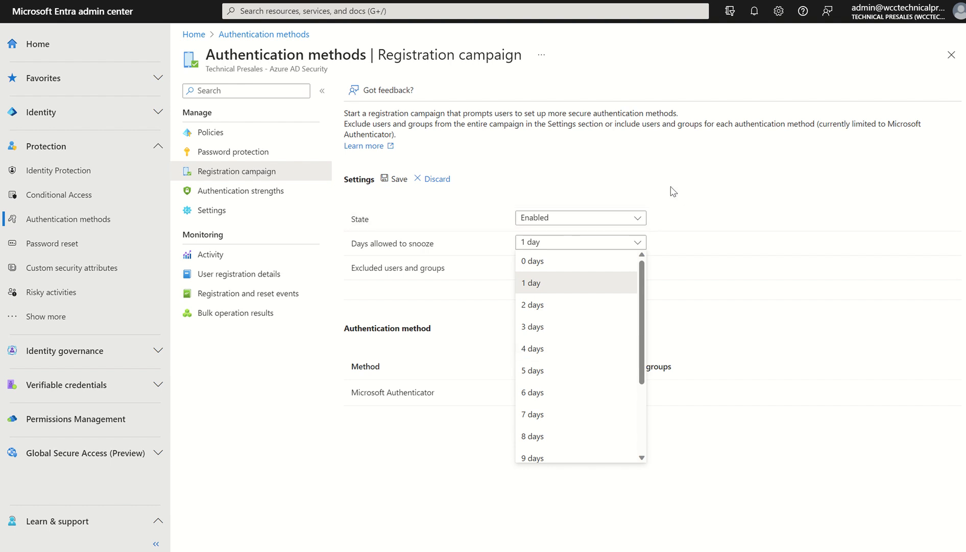
{"action": "left_click", "coordinate": [531, 282]}
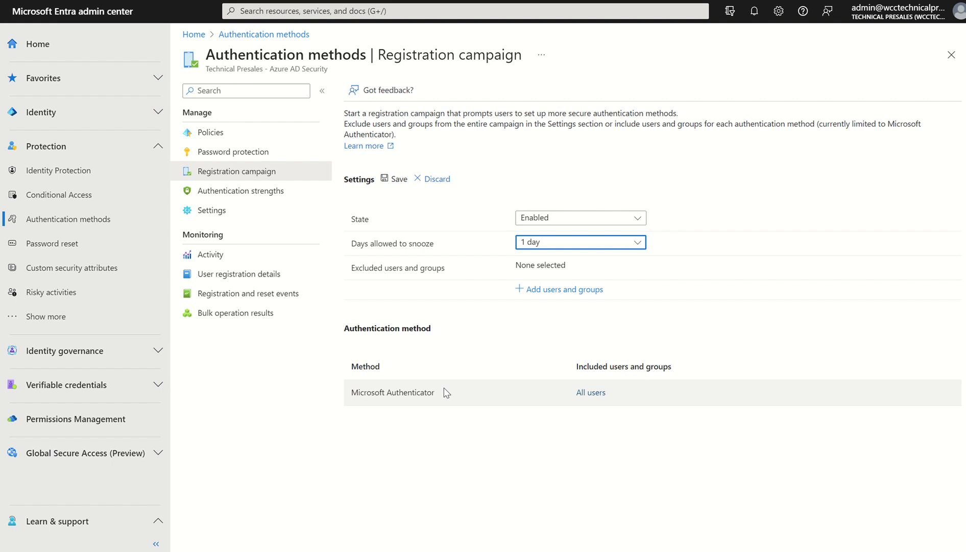
{"action": "mouse_move", "coordinate": [560, 278]}
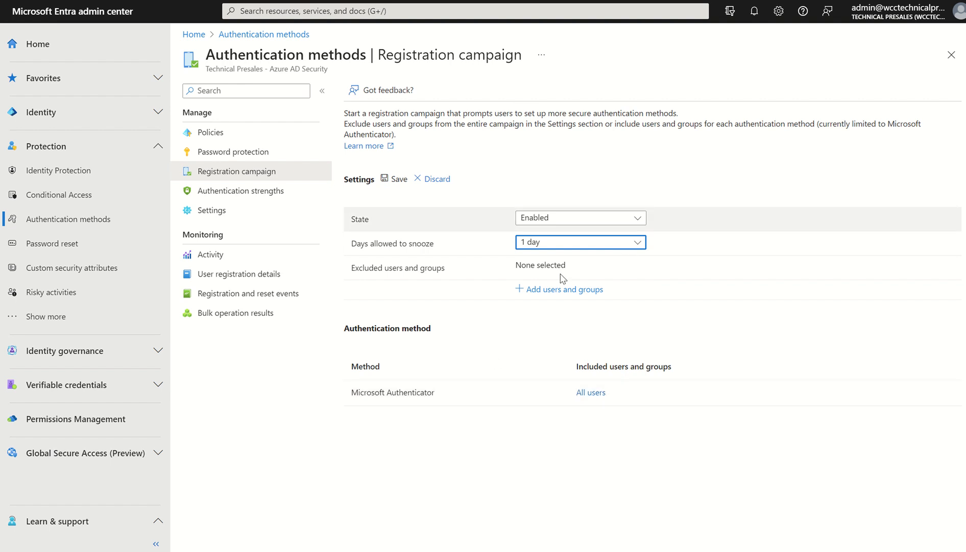